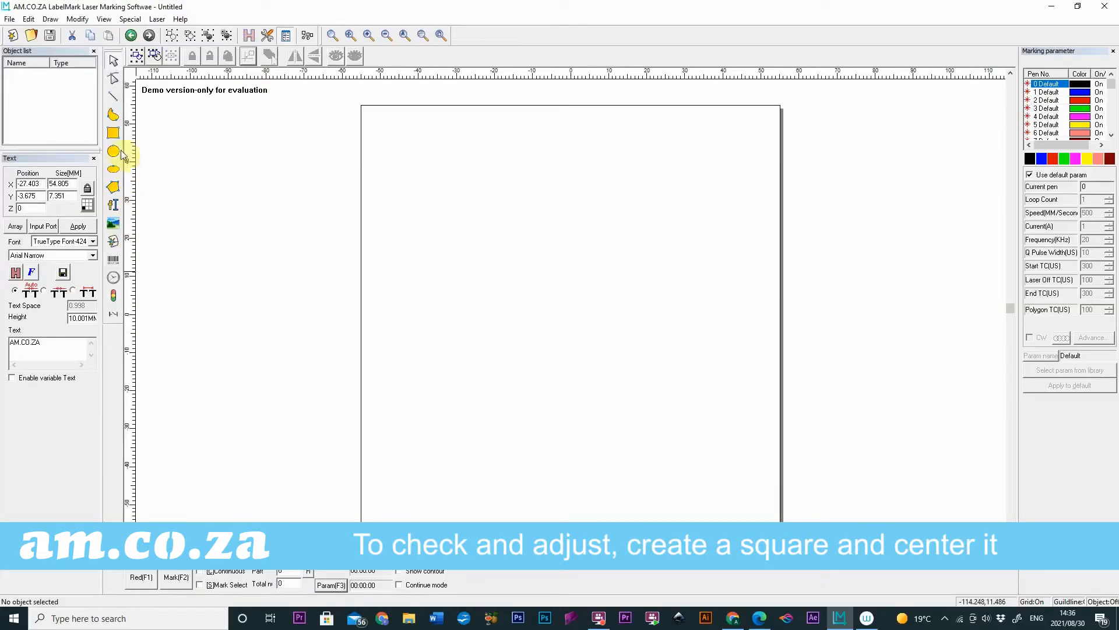
# Draw a square on the page with the rectangle tool
pyautogui.click(113, 133)
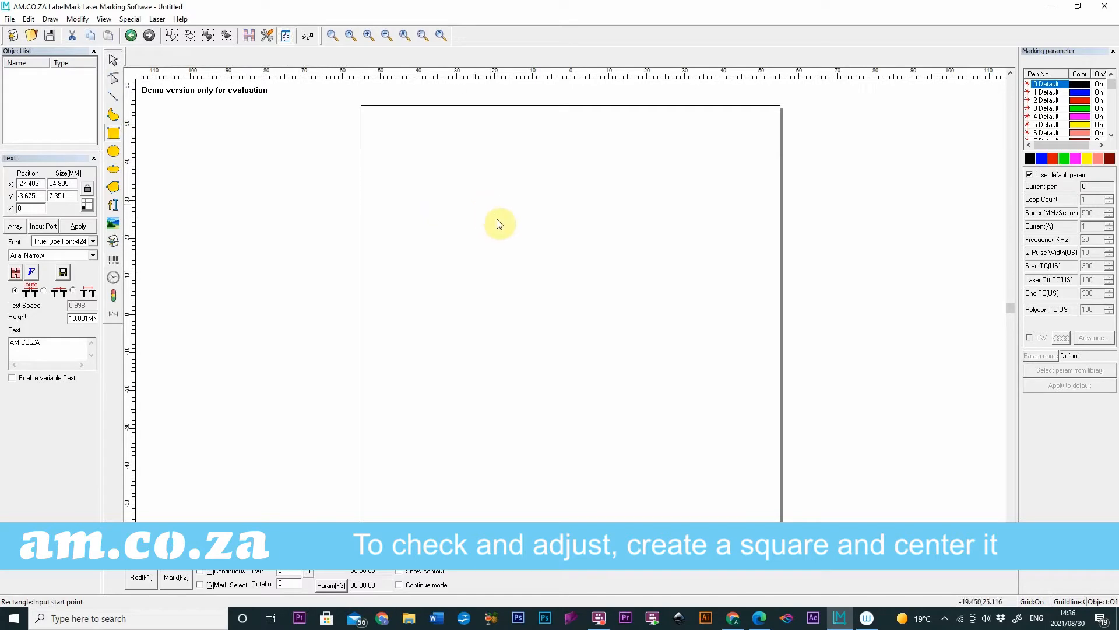
pyautogui.moveTo(488, 233); pyautogui.dragTo(613, 356)
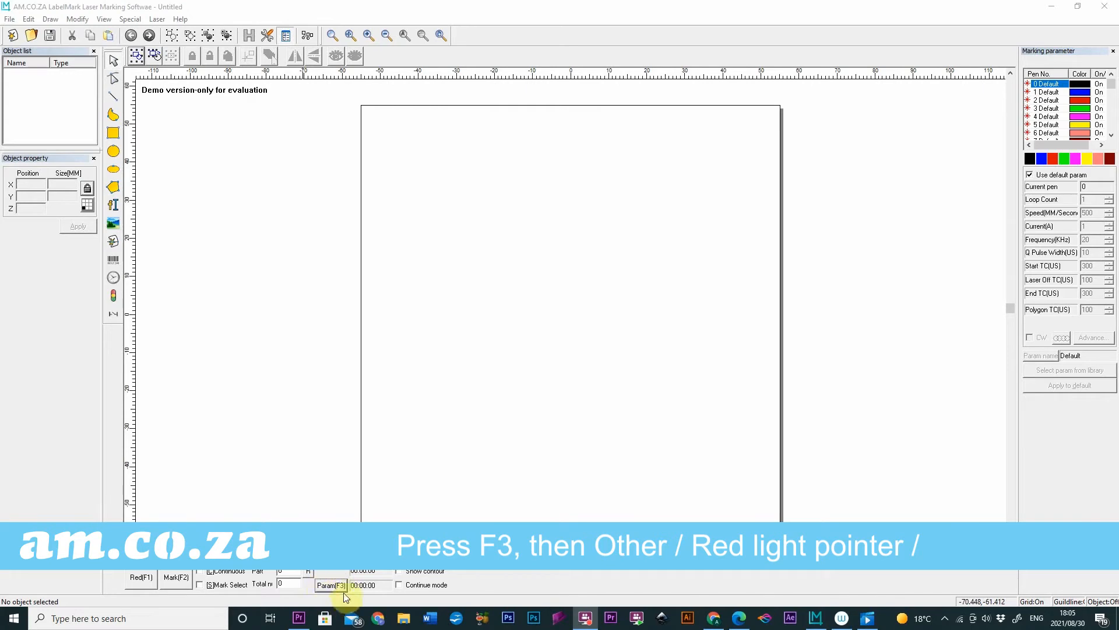
# Reach the red light pointer settings from the marking configuration's Other settings via Param(F3)
pyautogui.click(329, 584)
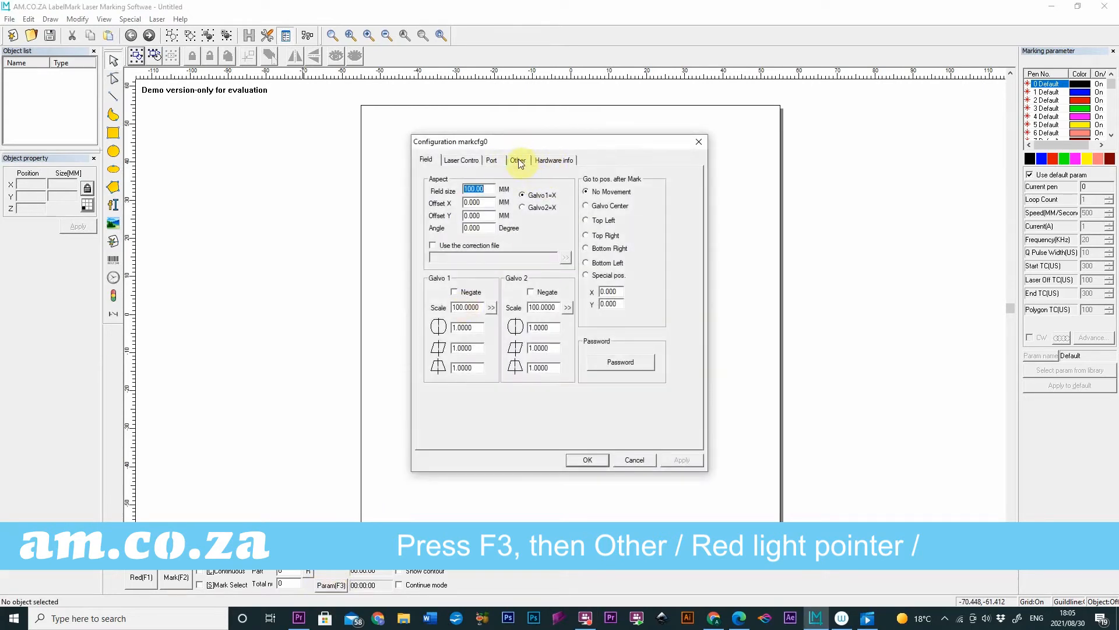
pyautogui.click(518, 159)
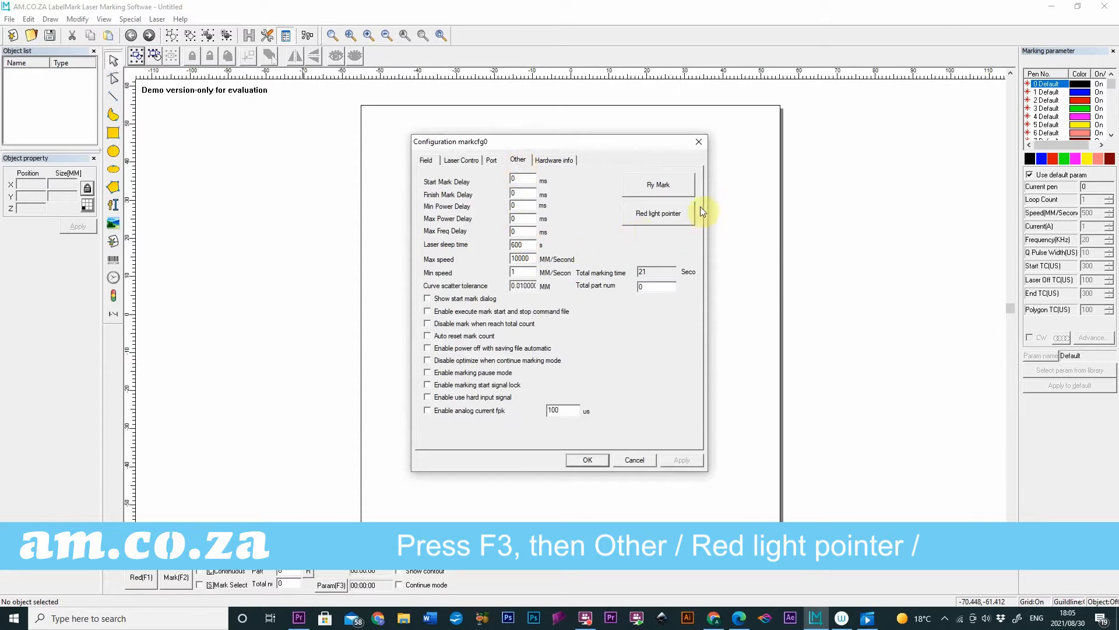
pyautogui.click(657, 213)
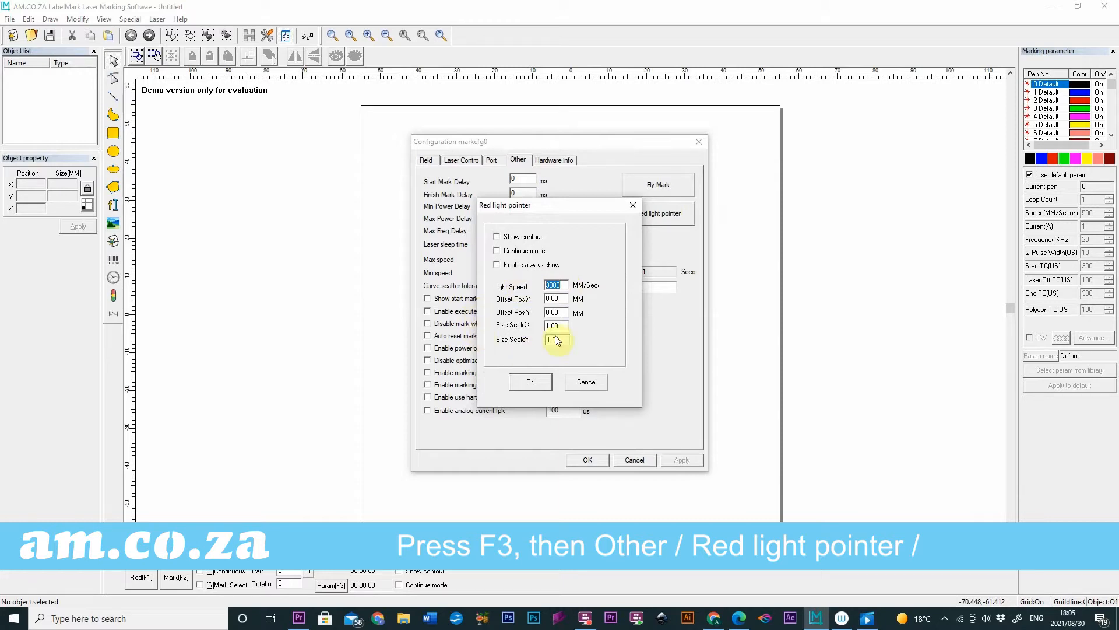
# Enter -4 mm as the red light pointer's Offset Pos X, leaving Y at 0
pyautogui.click(555, 326)
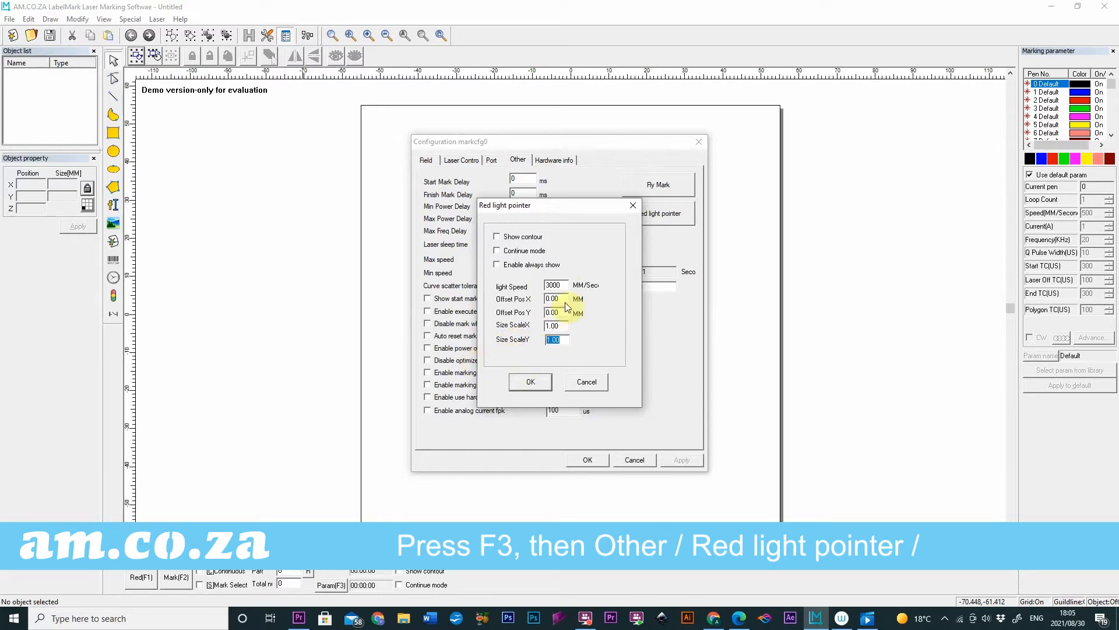
pyautogui.click(552, 298)
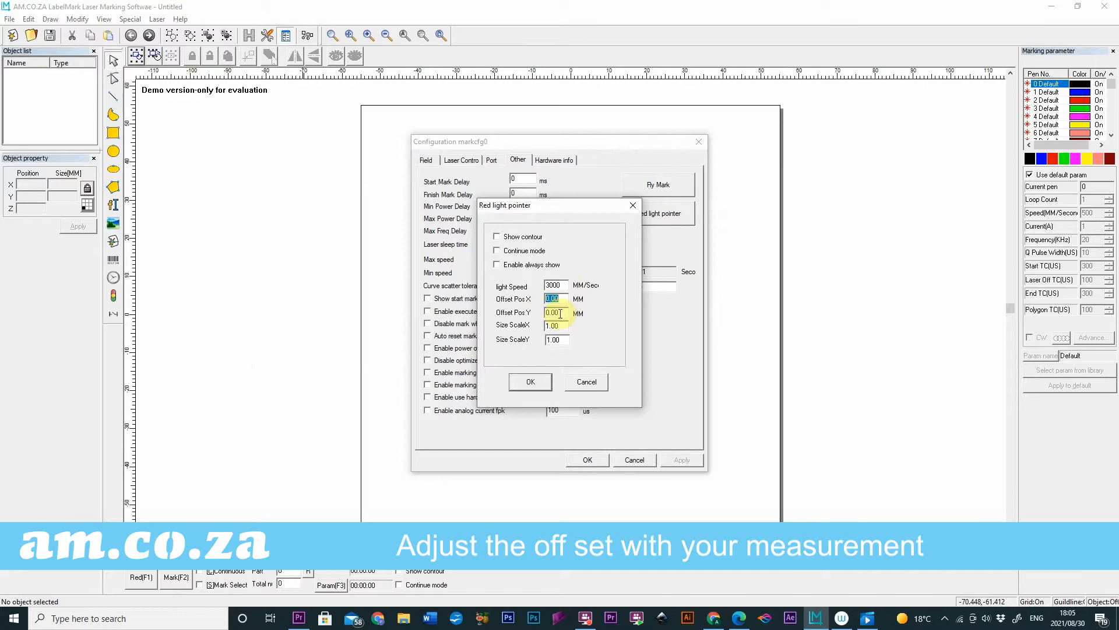
pyautogui.click(555, 313)
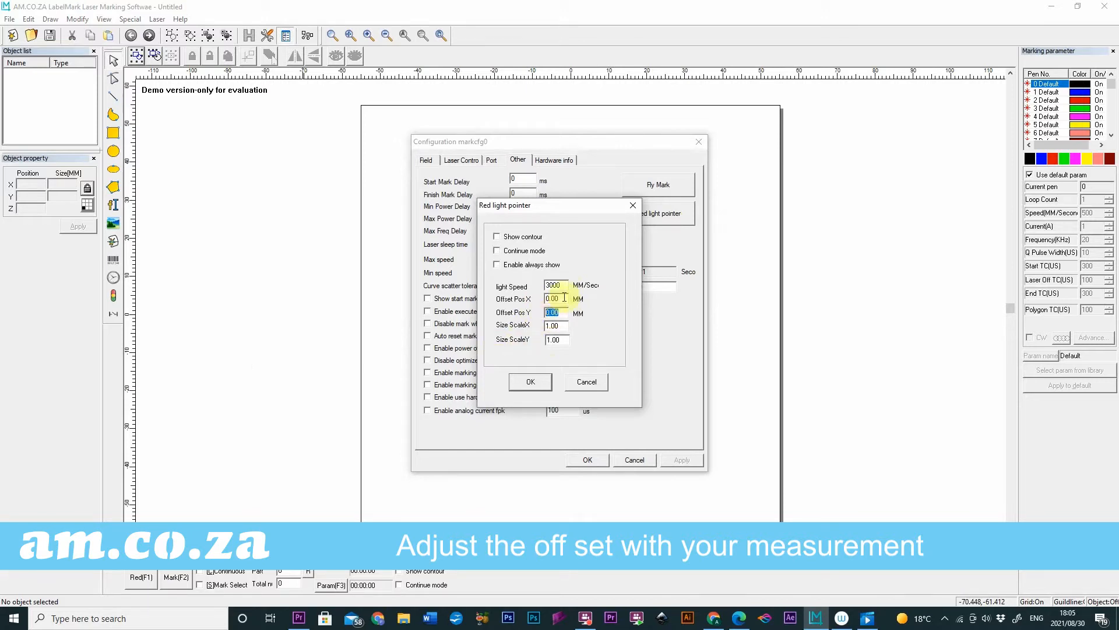
pyautogui.click(555, 299)
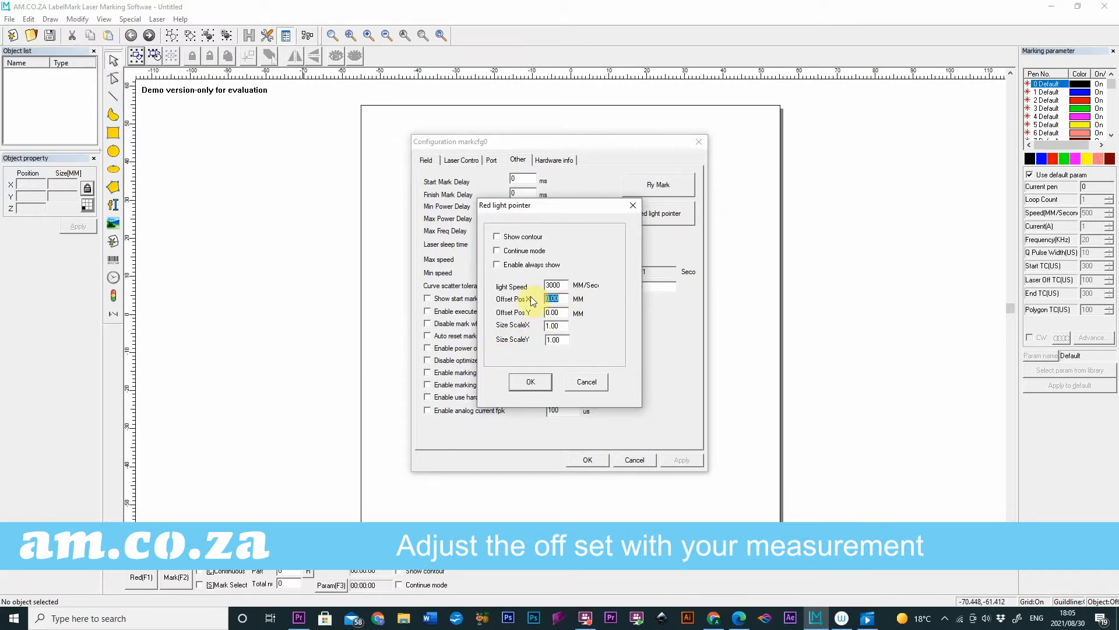
pyautogui.write('-4')
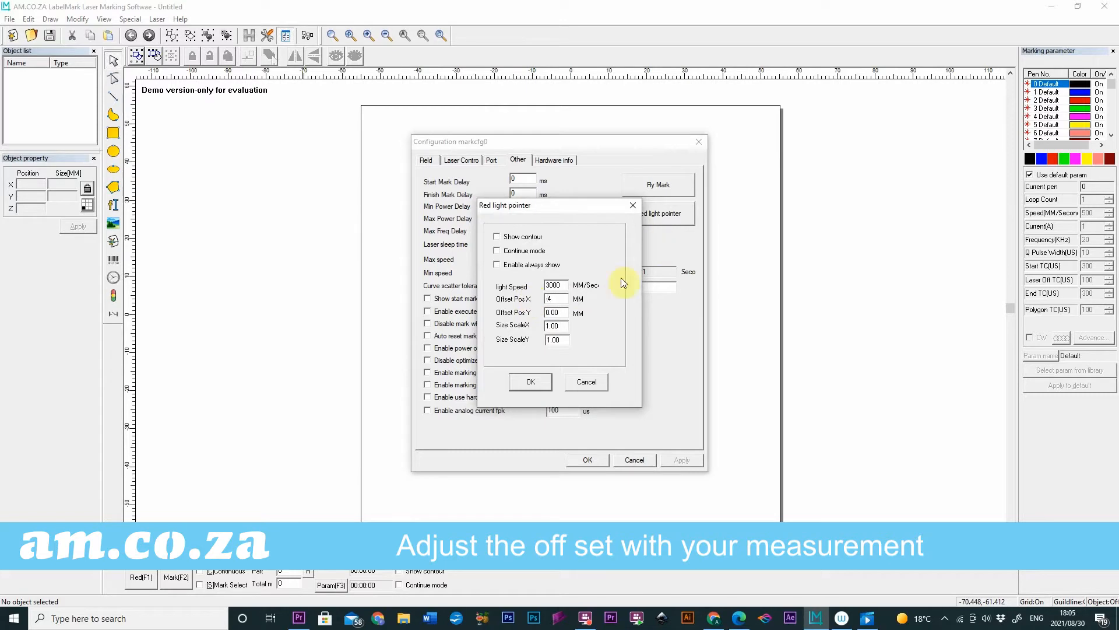